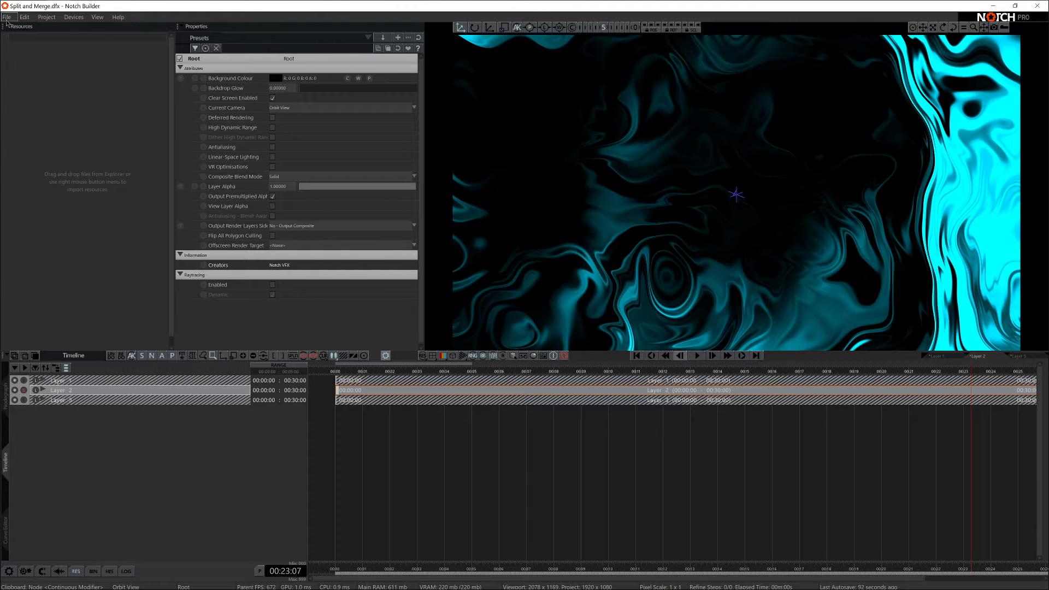
Choose the File menu option to save the layers as separate project files.
left_click(7, 17)
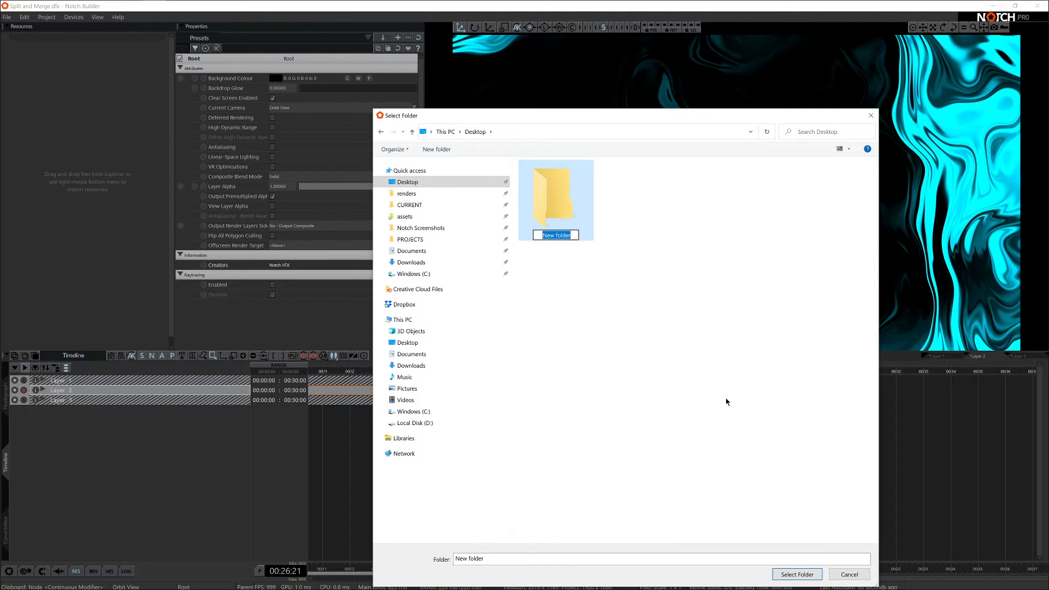
Name the new Desktop folder 'separate files' and select it as the save destination.
type("separate files")
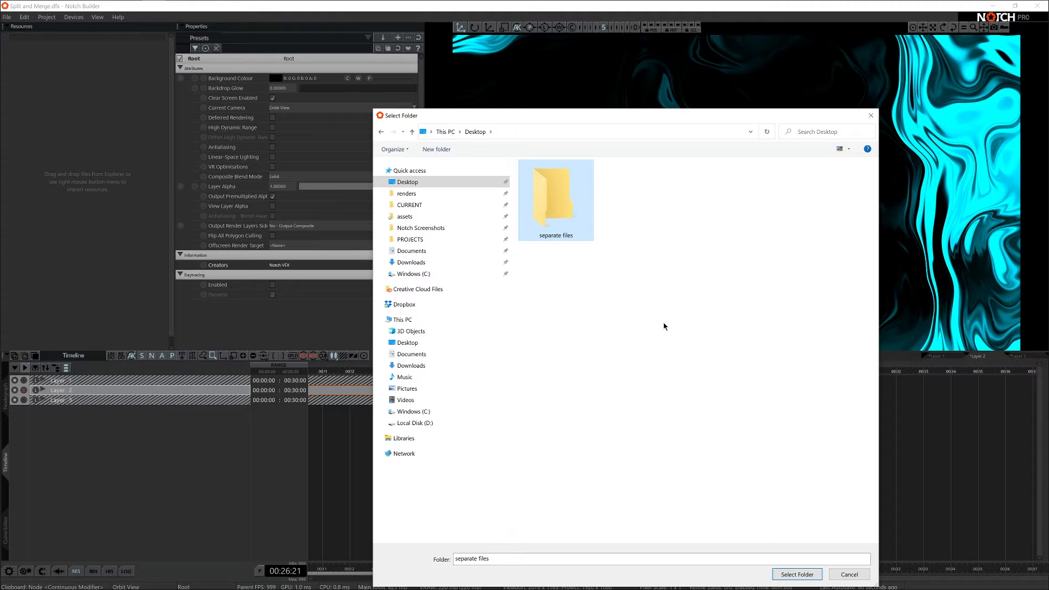
left_click(796, 574)
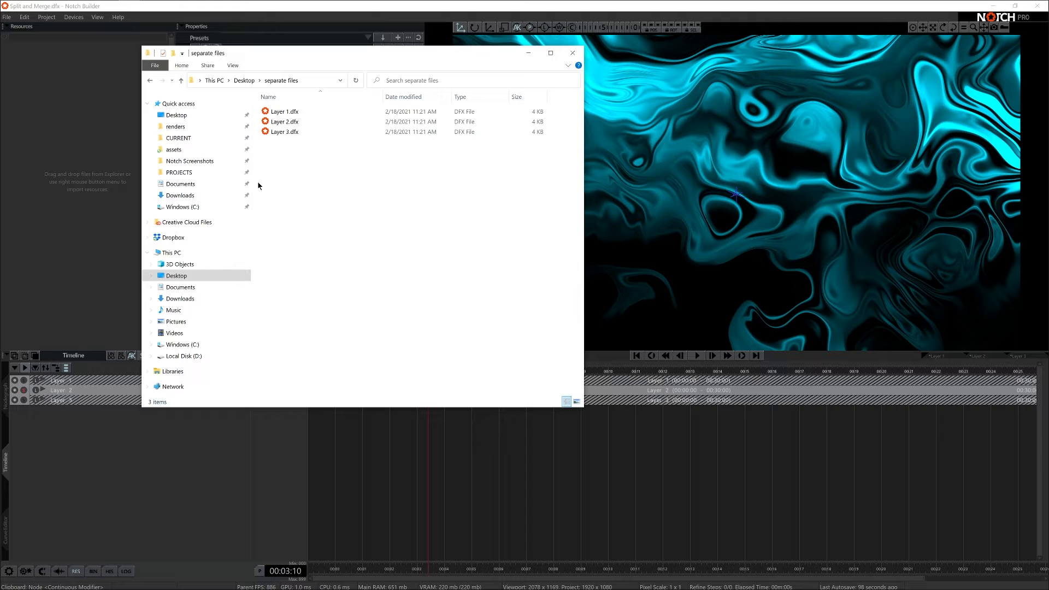
mouse_move(285, 132)
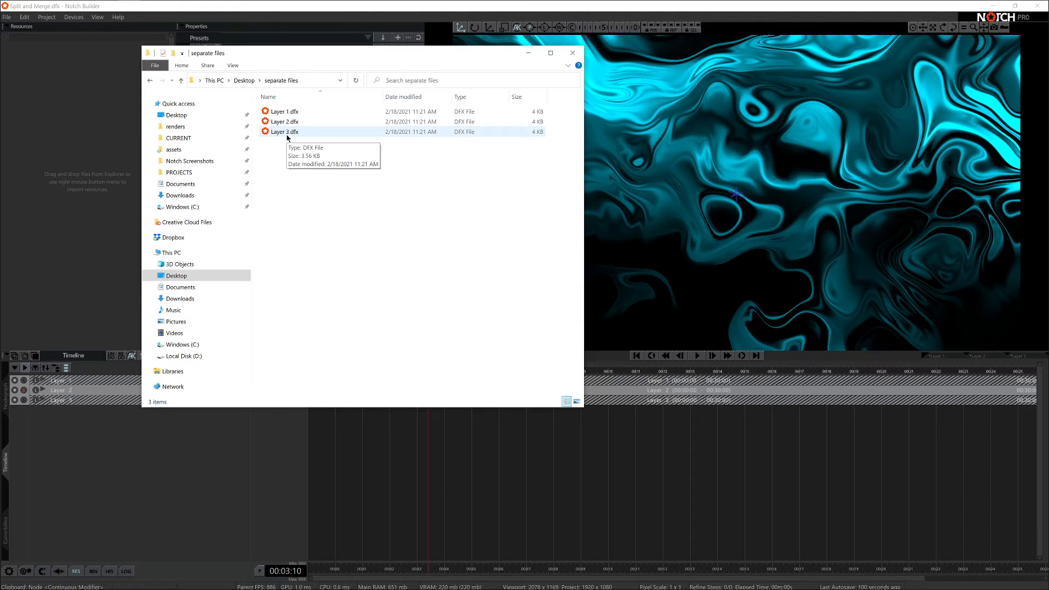
Select Layer 3.dfx in the separate files folder to confirm the export.
left_click(572, 53)
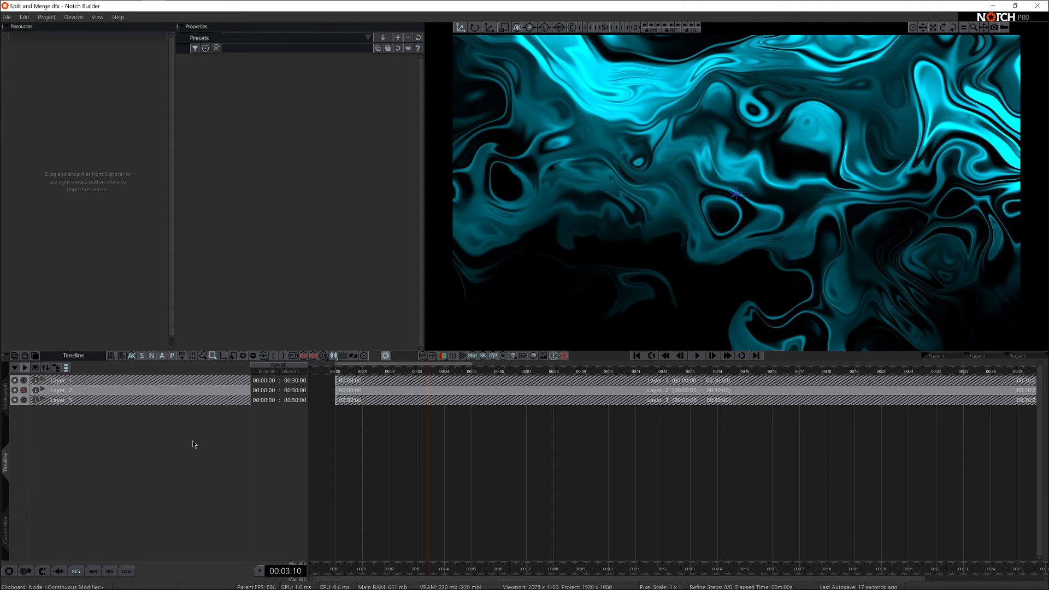
Merge the other project in with merging of equal resources turned on.
left_click(24, 17)
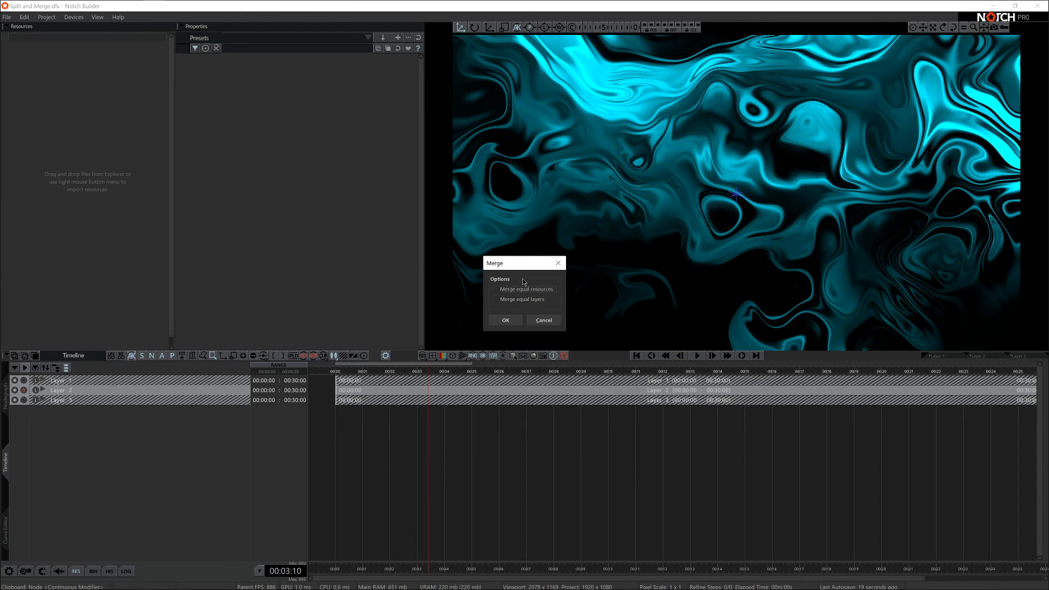
mouse_move(536, 303)
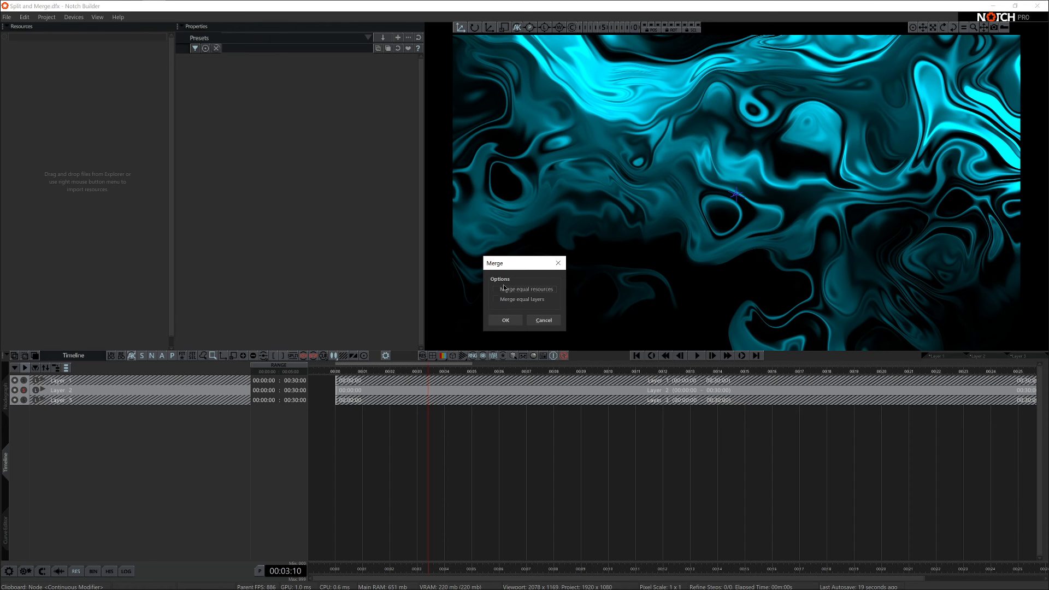
left_click(505, 320)
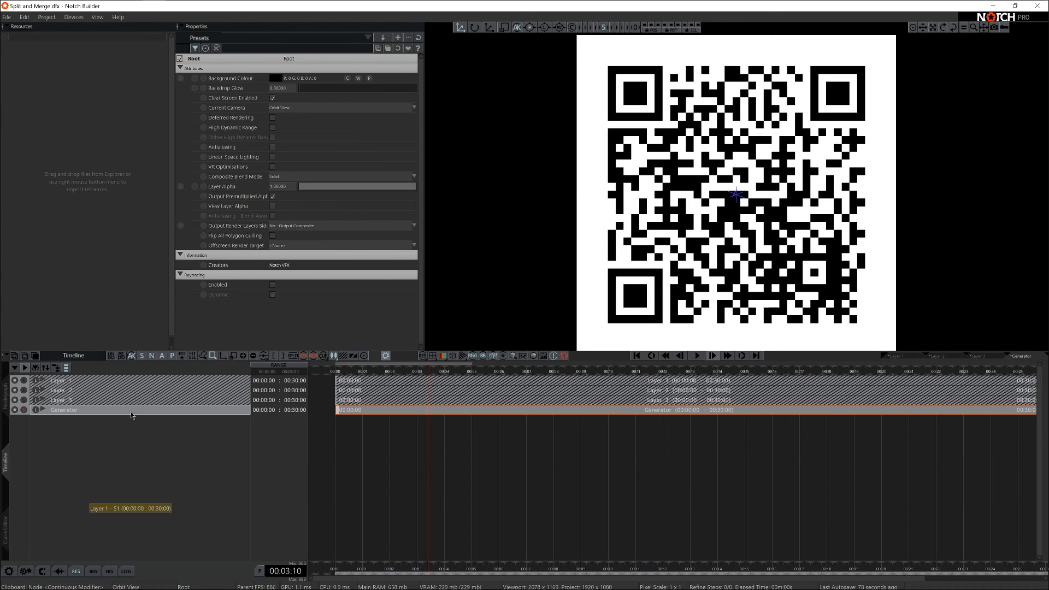
mouse_move(188, 473)
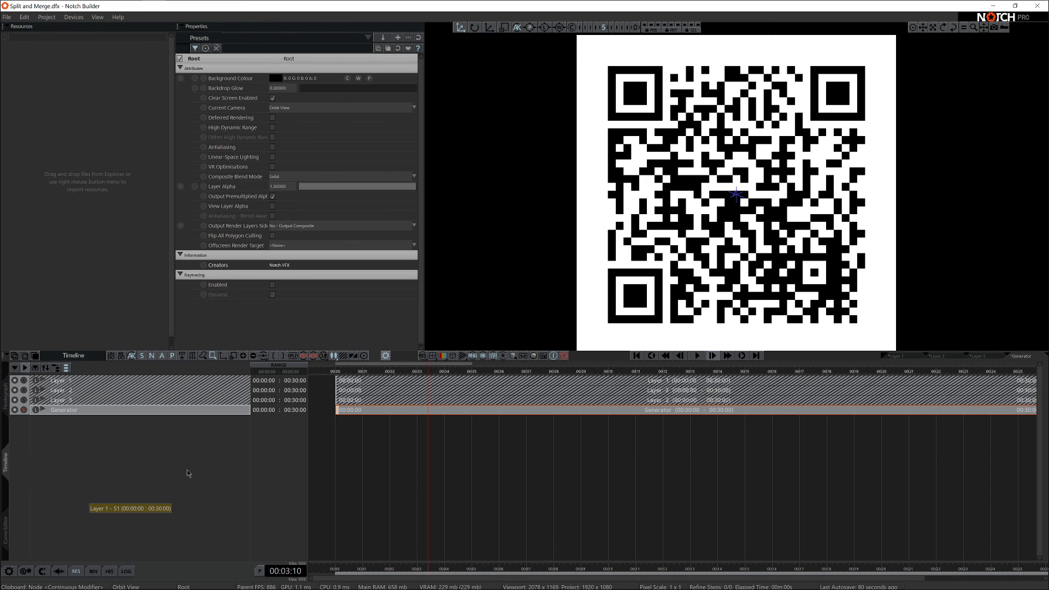